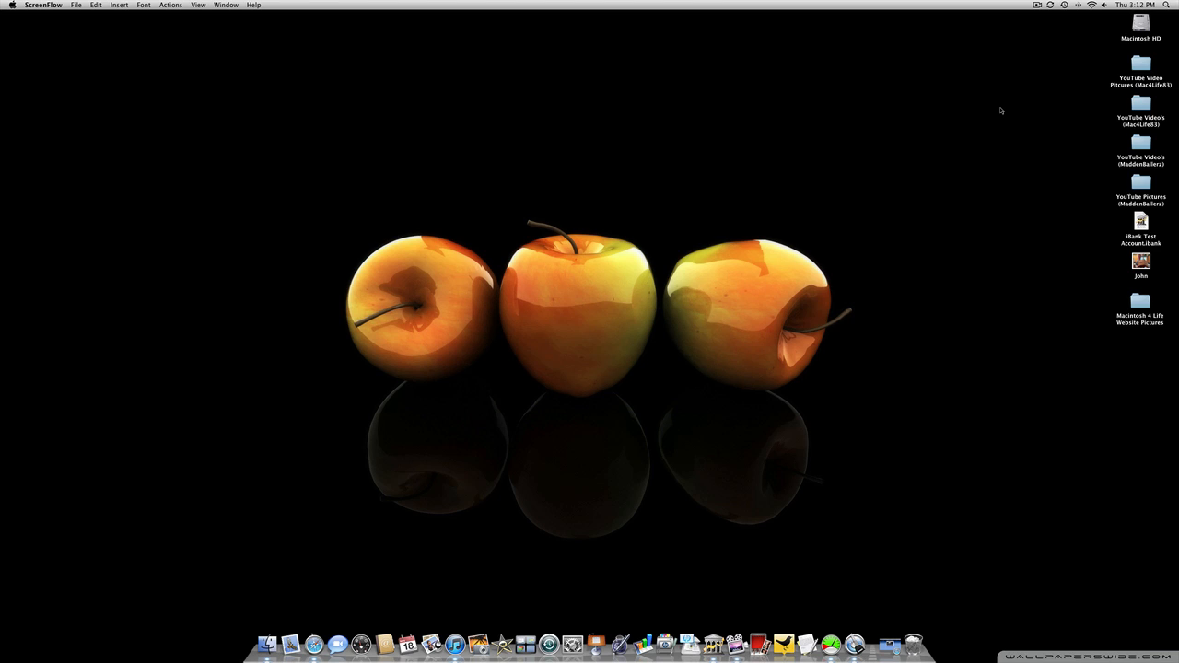
pyautogui.moveTo(925, 353)
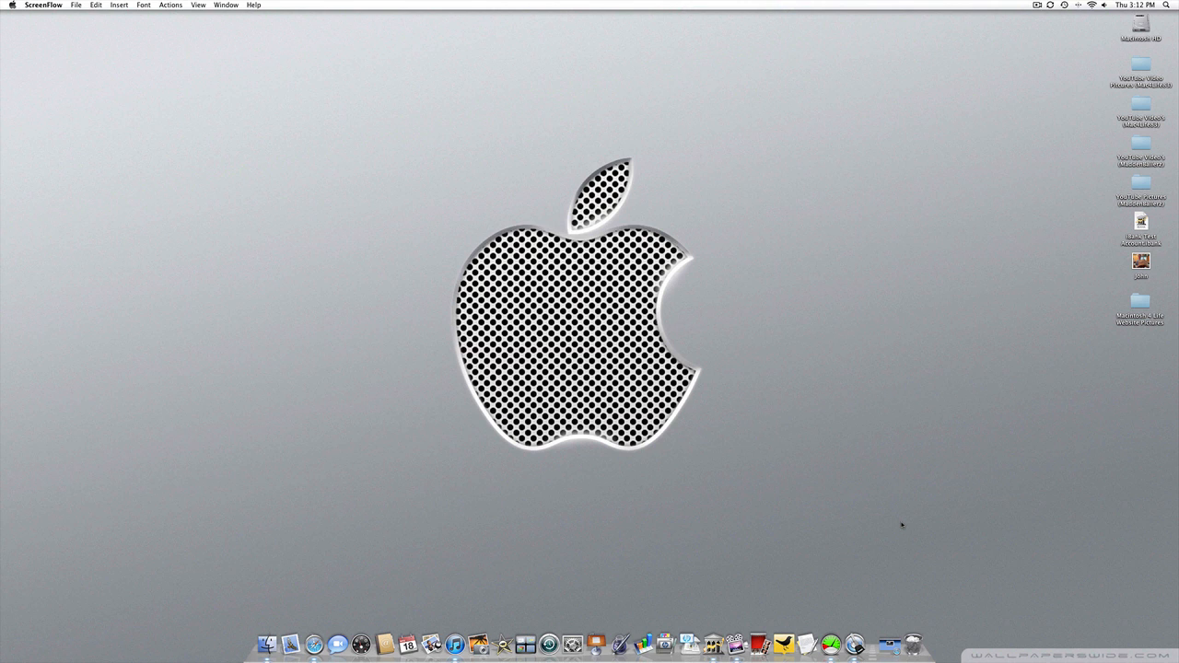
pyautogui.moveTo(882, 567)
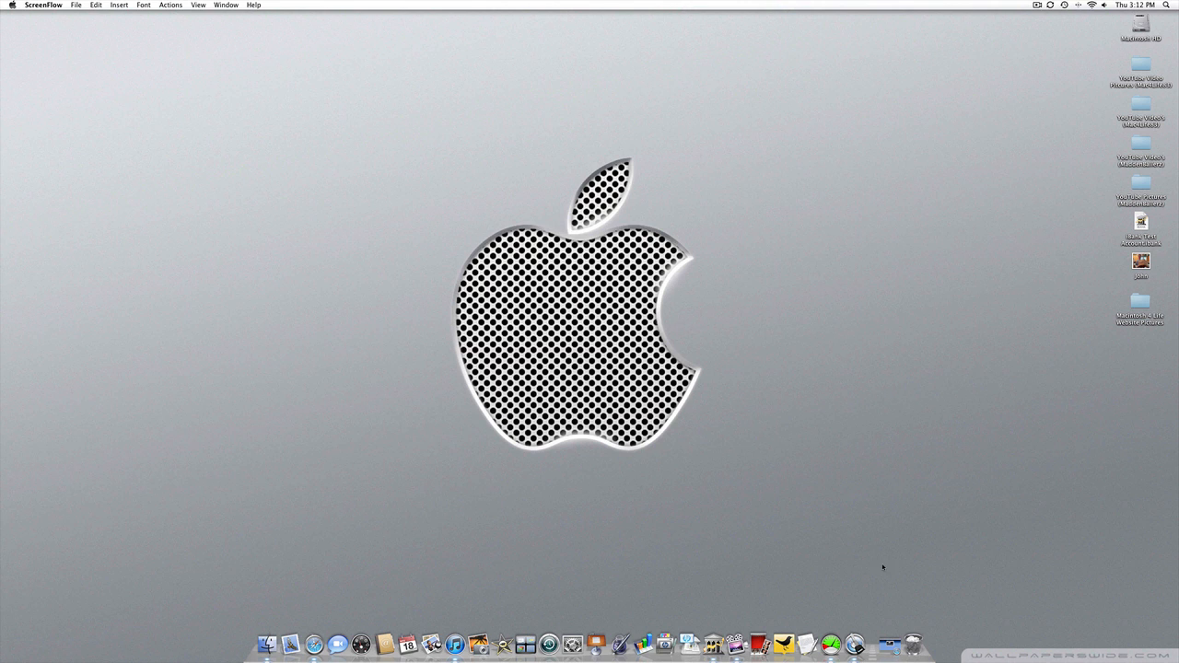
pyautogui.moveTo(870, 625)
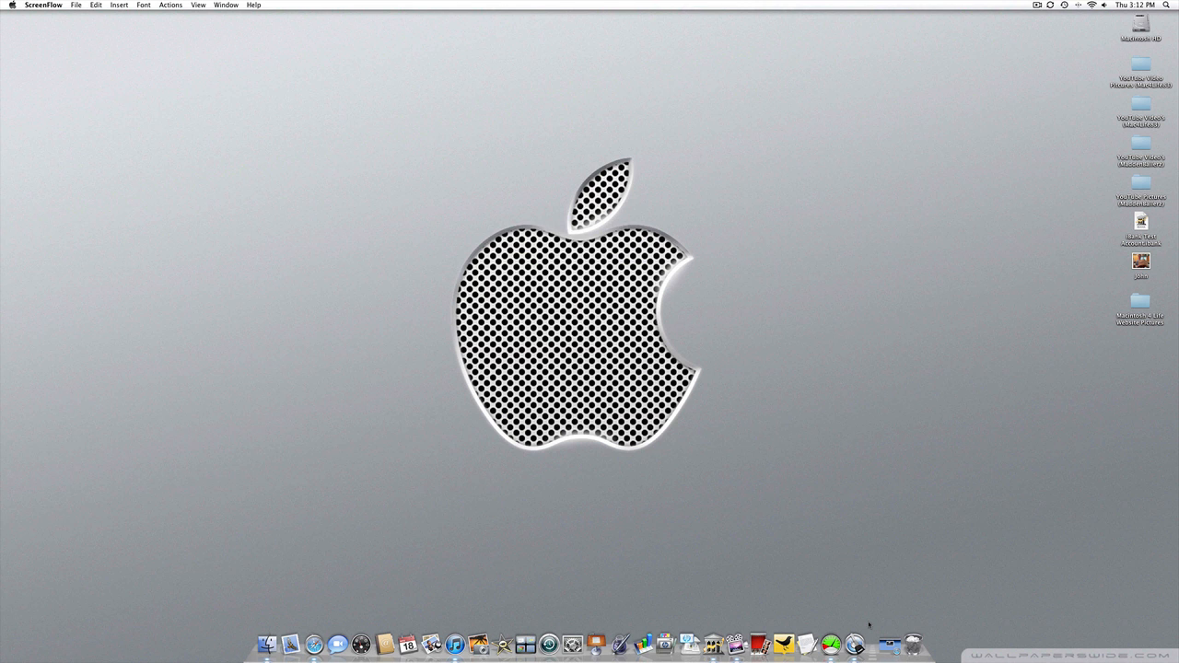
# - Launch 1Password from the Dock and bring up its main window on the empty Accounts category
pyautogui.click(846, 630)
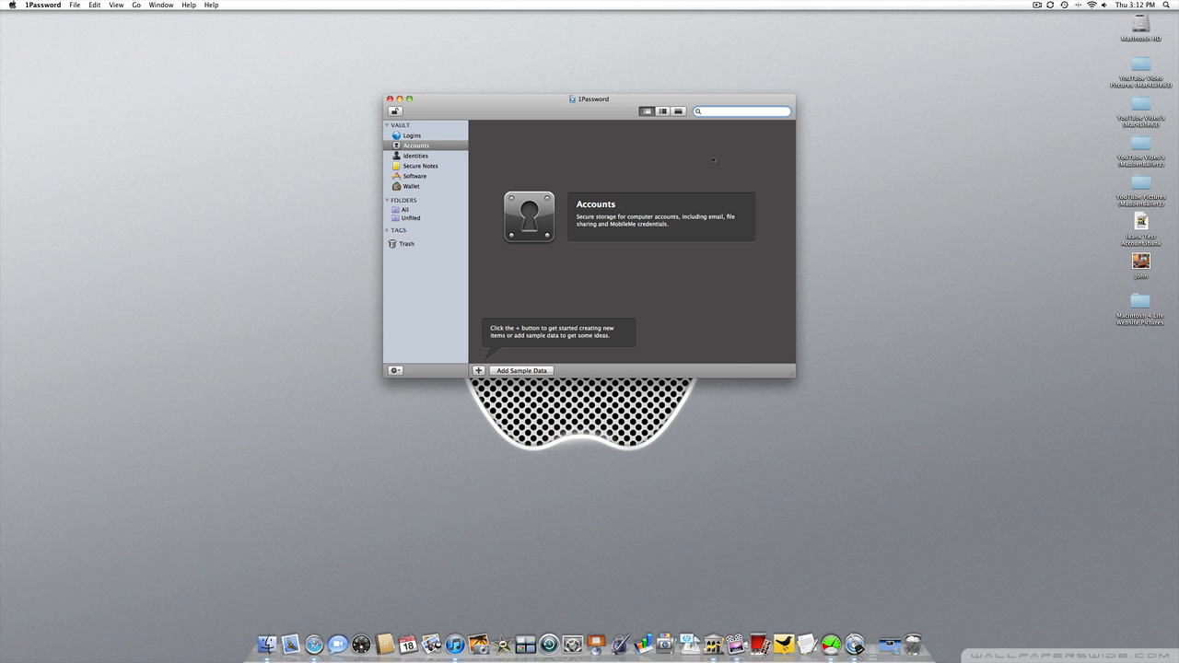
pyautogui.click(737, 112)
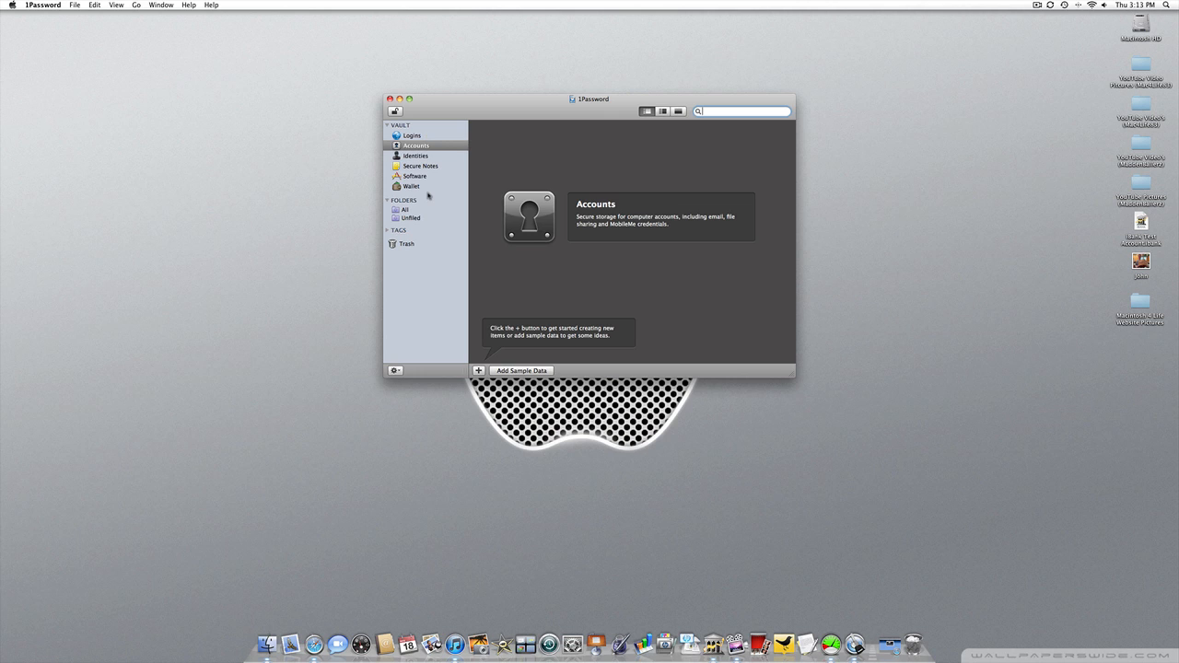
# - Show the empty Logins category describing stored website usernames and passwords
pyautogui.click(413, 136)
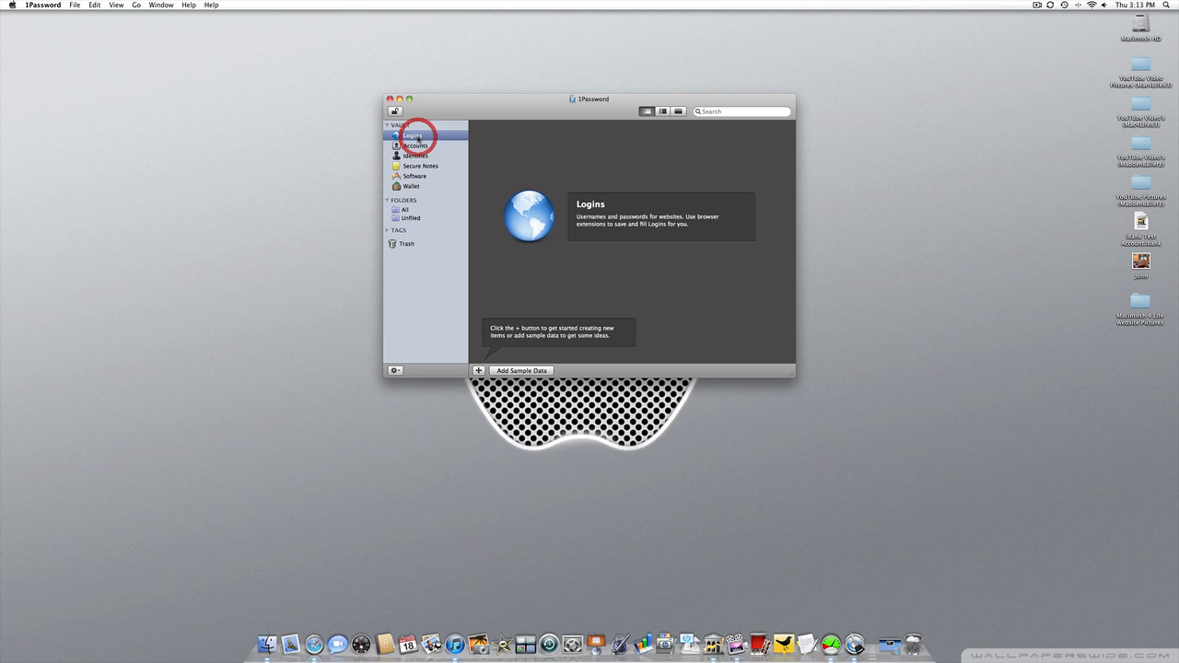
pyautogui.click(413, 136)
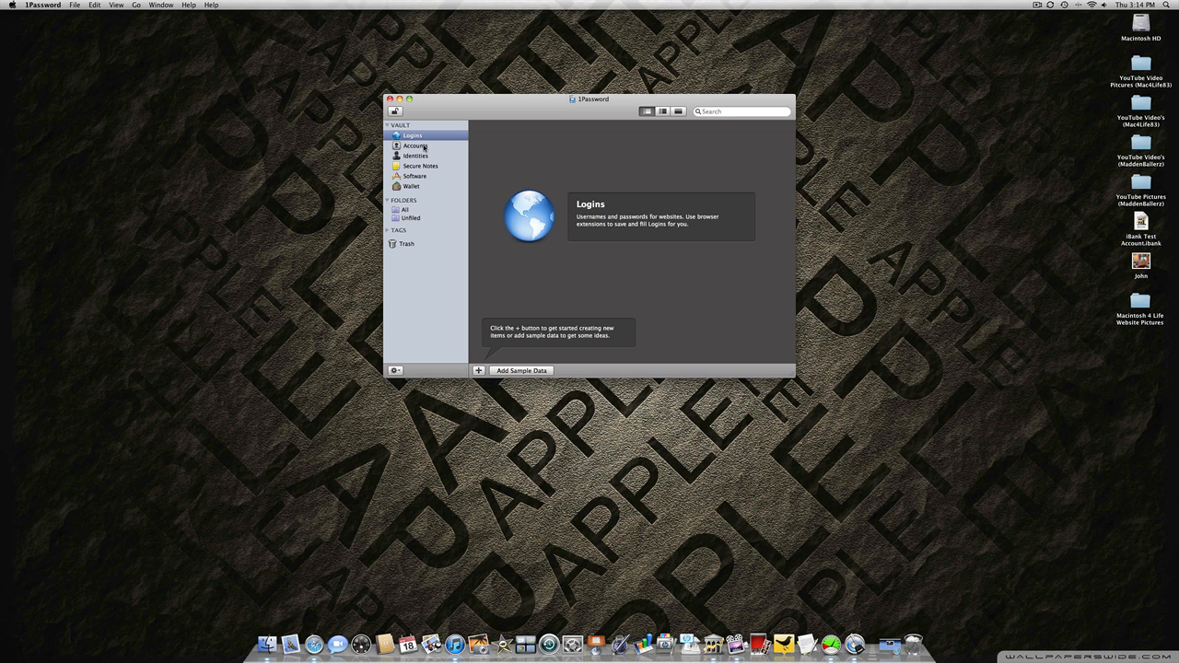
# - Browse the Accounts category, then the Identities category for name and address details
pyautogui.click(414, 145)
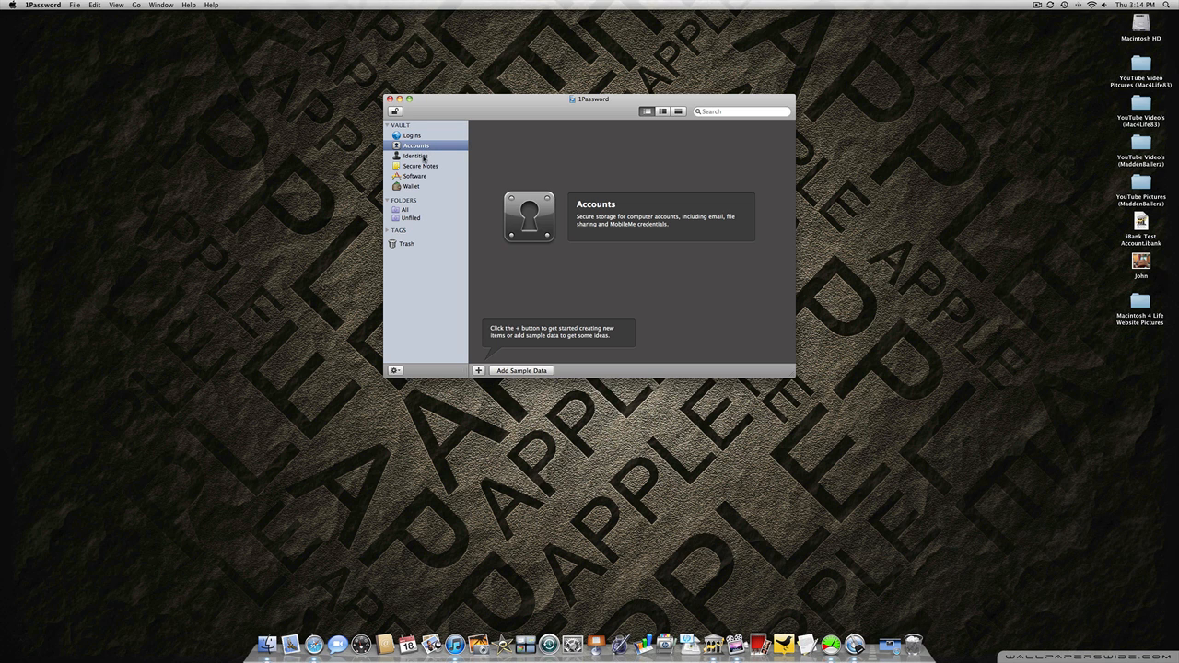
pyautogui.click(412, 155)
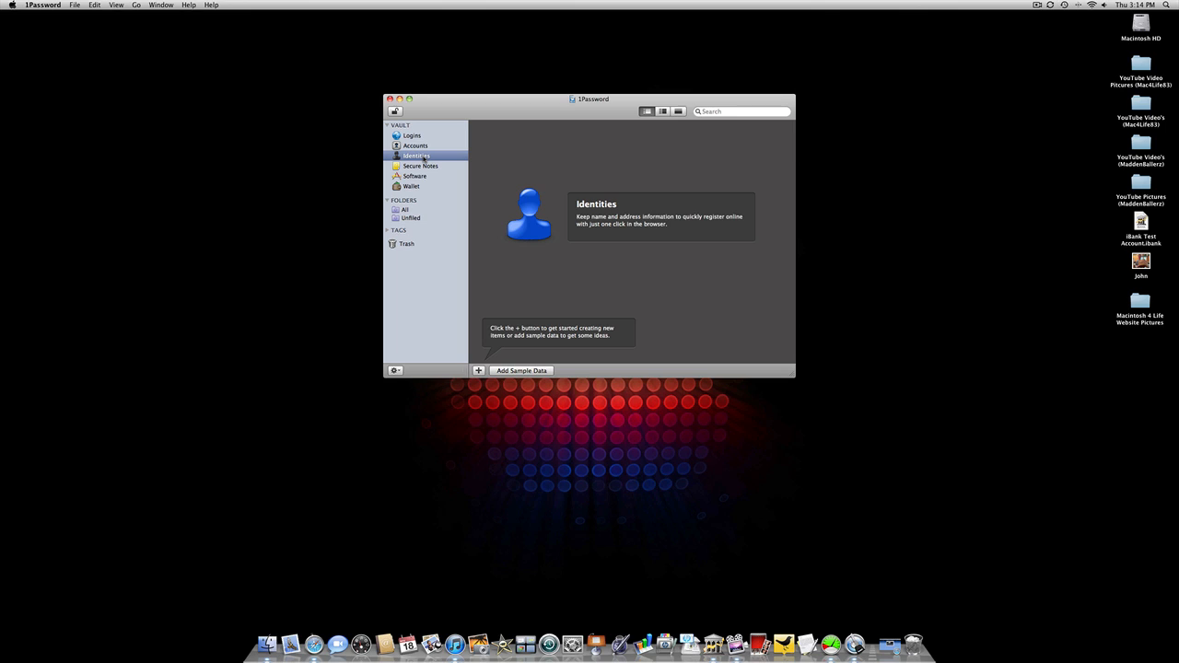
pyautogui.moveTo(439, 170)
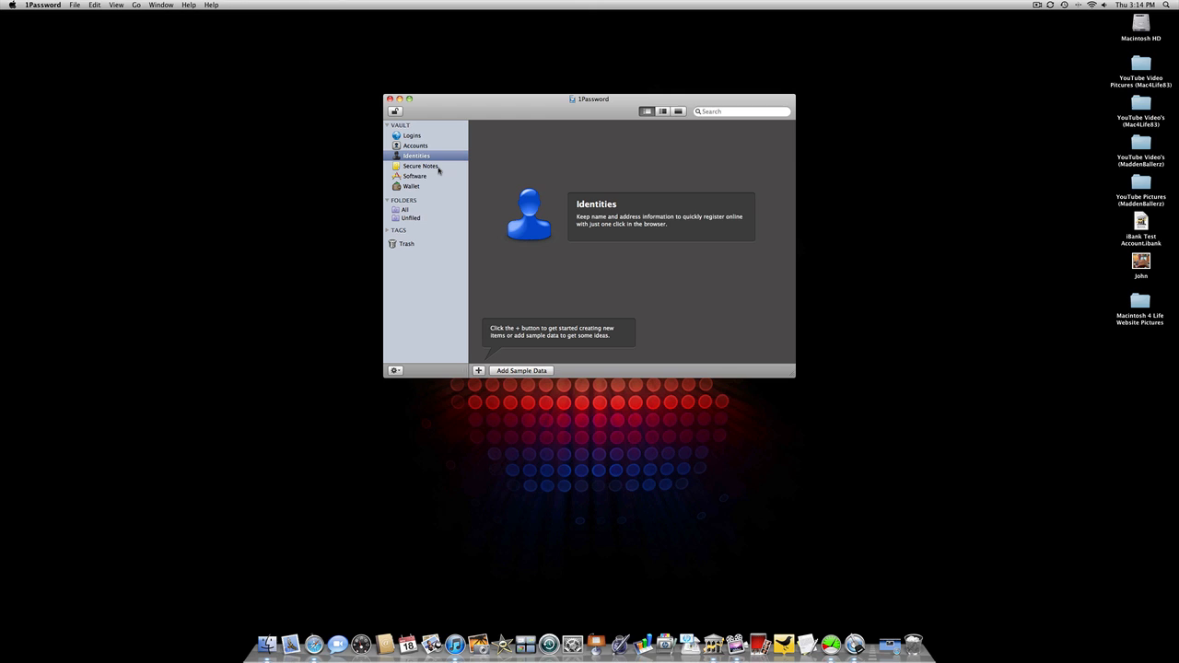
# - Browse Secure Notes, then the Software category for license storage
pyautogui.click(420, 166)
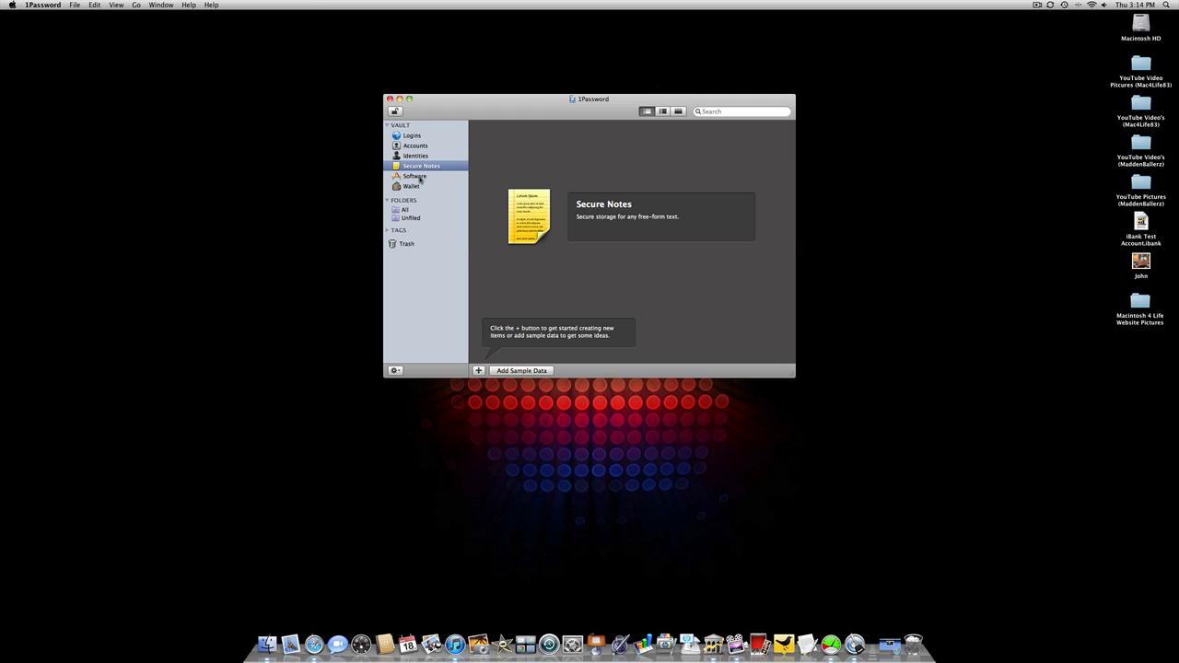
pyautogui.click(415, 177)
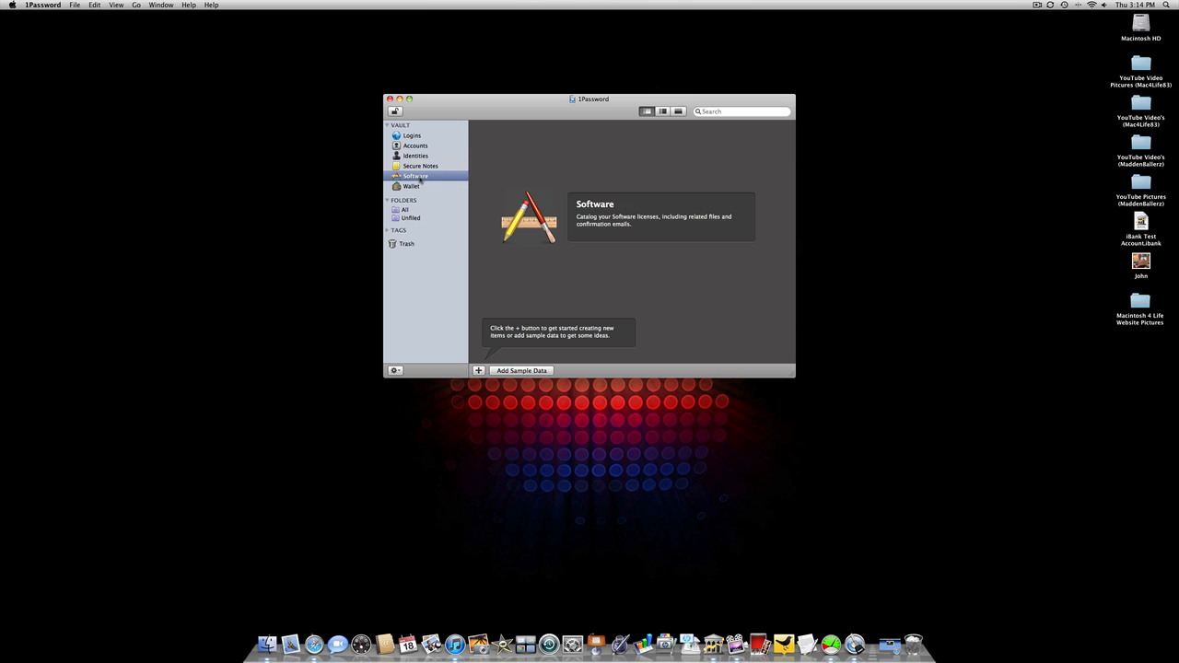
pyautogui.moveTo(442, 181)
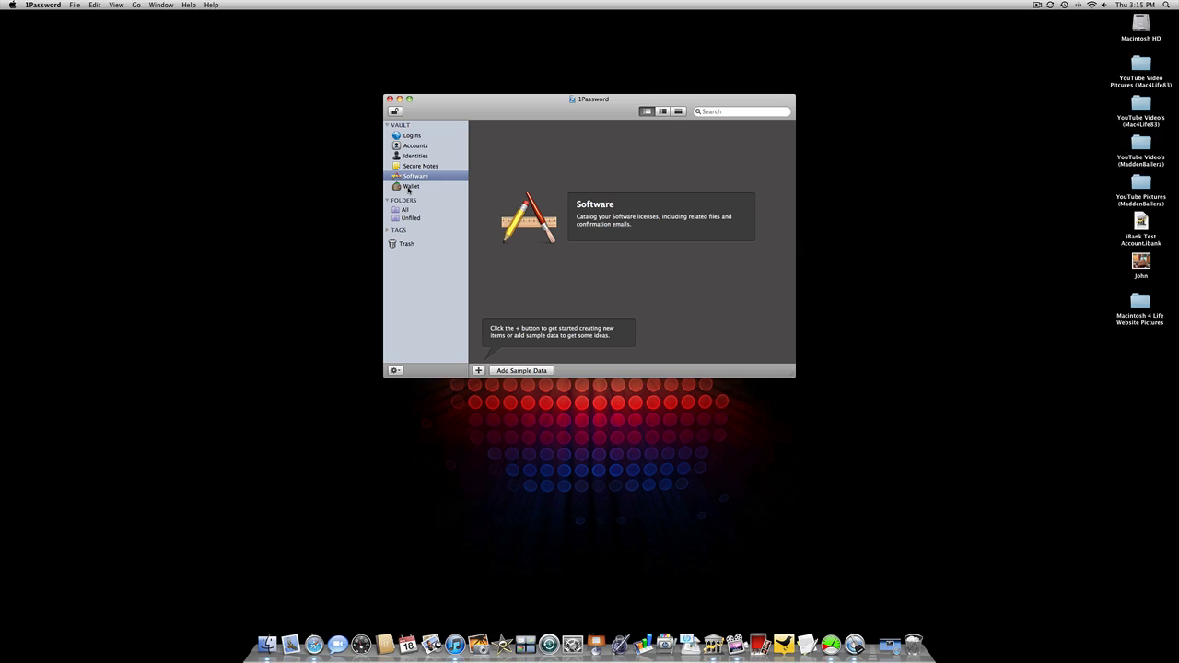
# - View the Wallet category, then the All folder with its empty item list
pyautogui.click(411, 184)
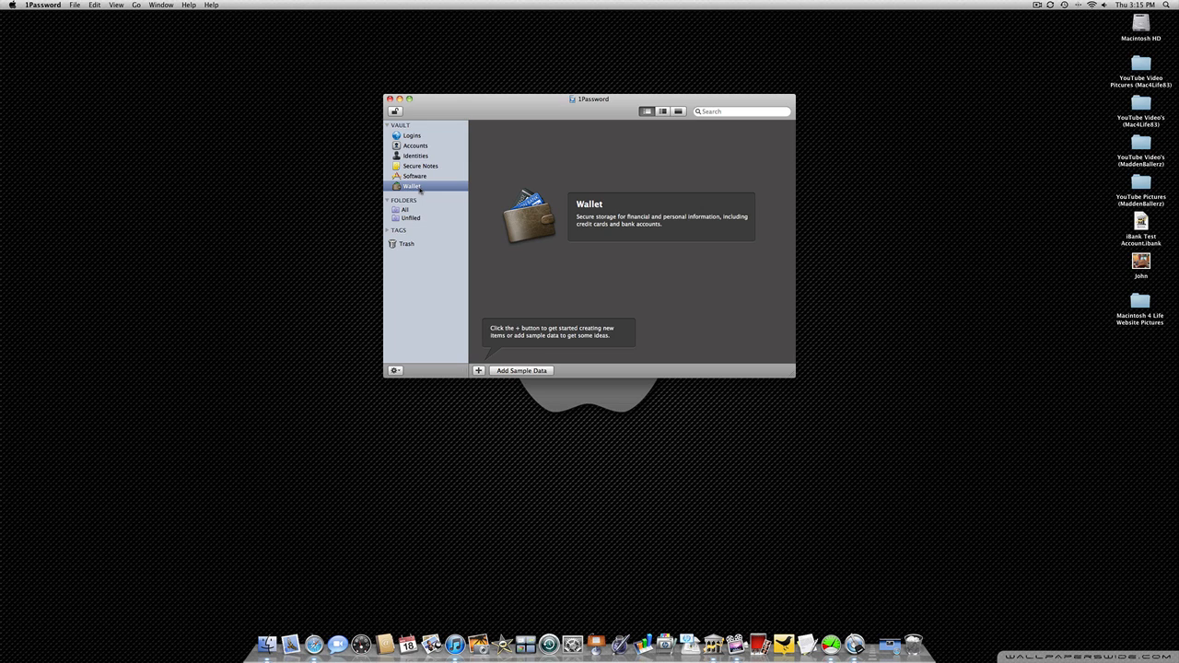
pyautogui.moveTo(408, 212)
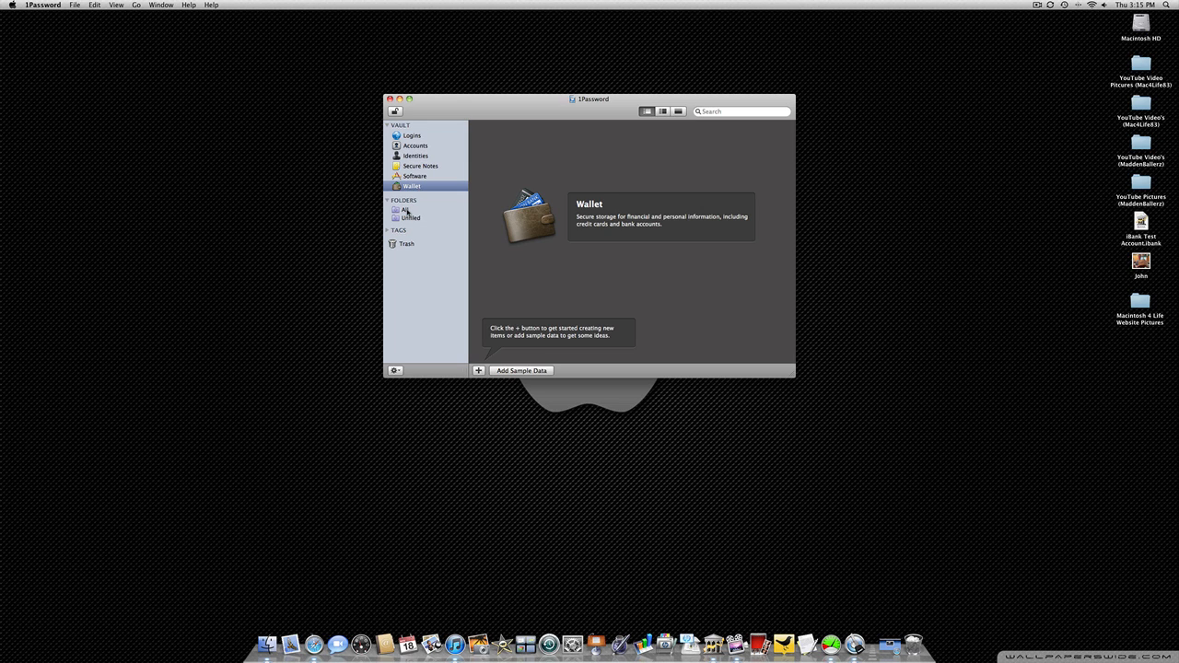
pyautogui.click(405, 210)
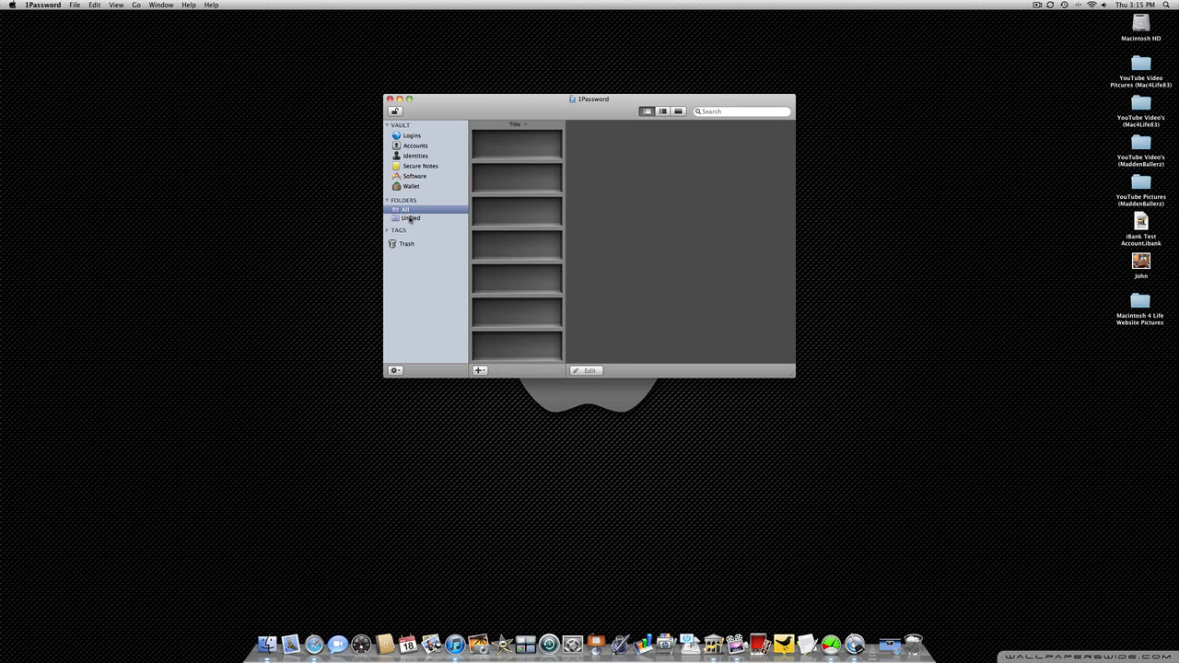
pyautogui.moveTo(435, 195)
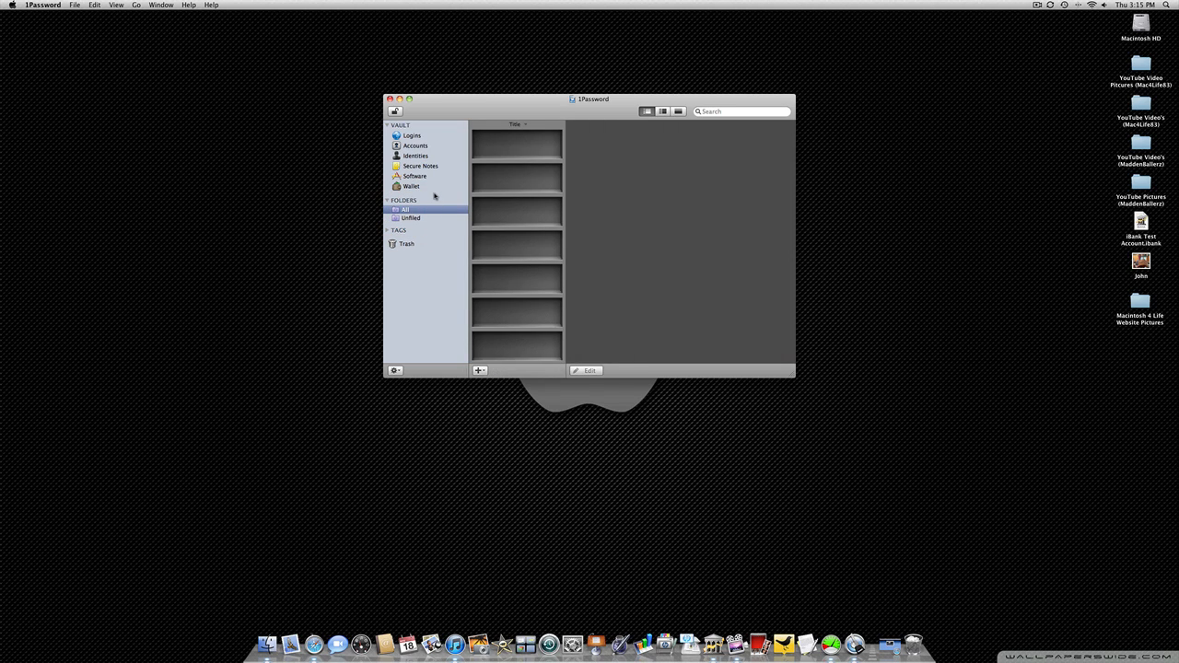